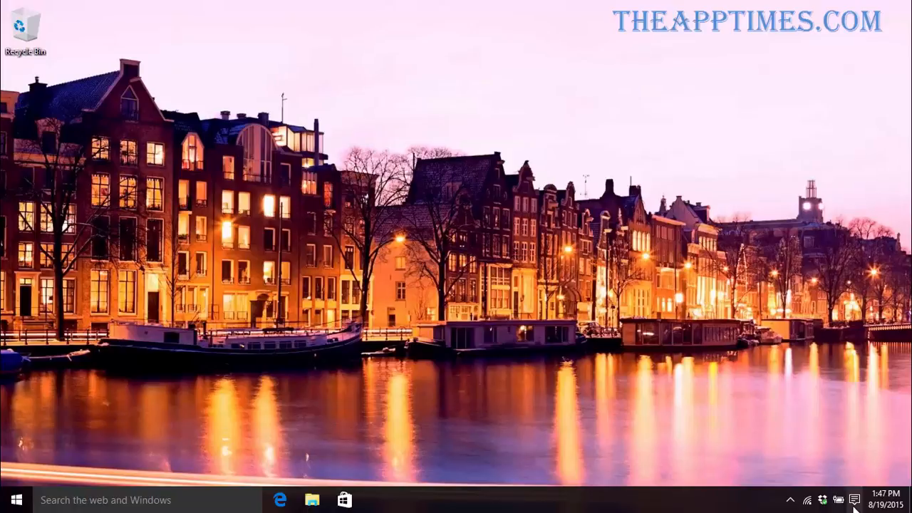
mouse_move(854, 499)
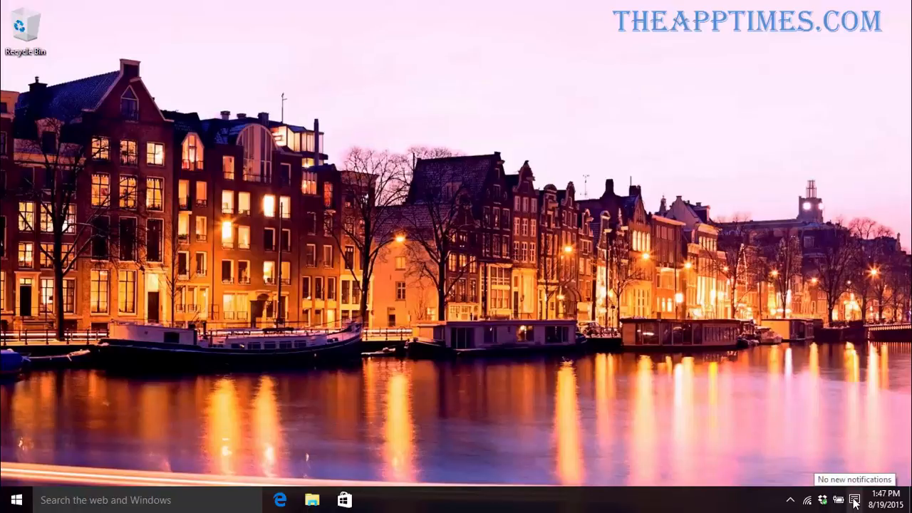
Step: Show the Action Center panel from the taskbar notification area
left_click(855, 499)
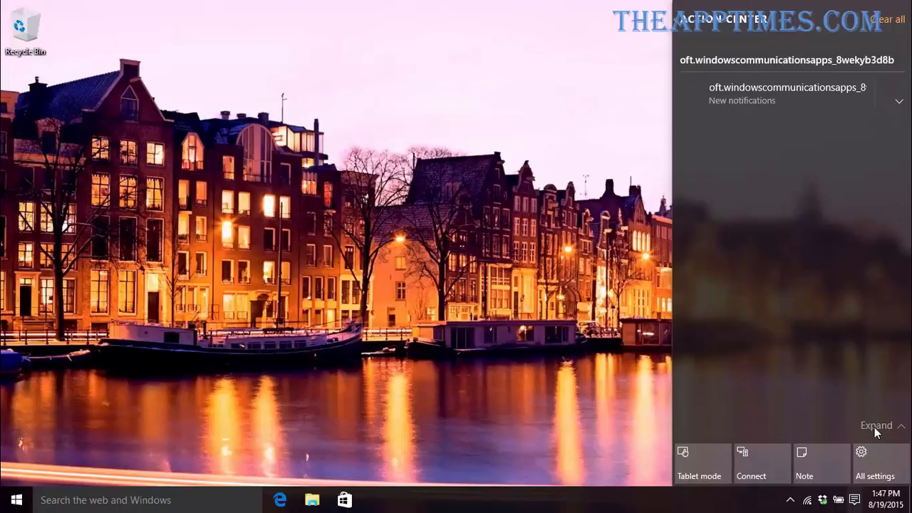
left_click(875, 425)
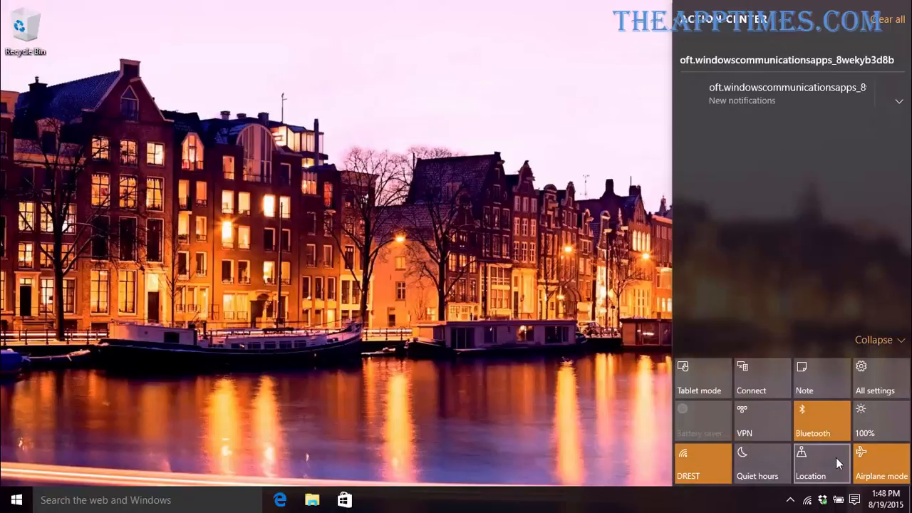
left_click(821, 421)
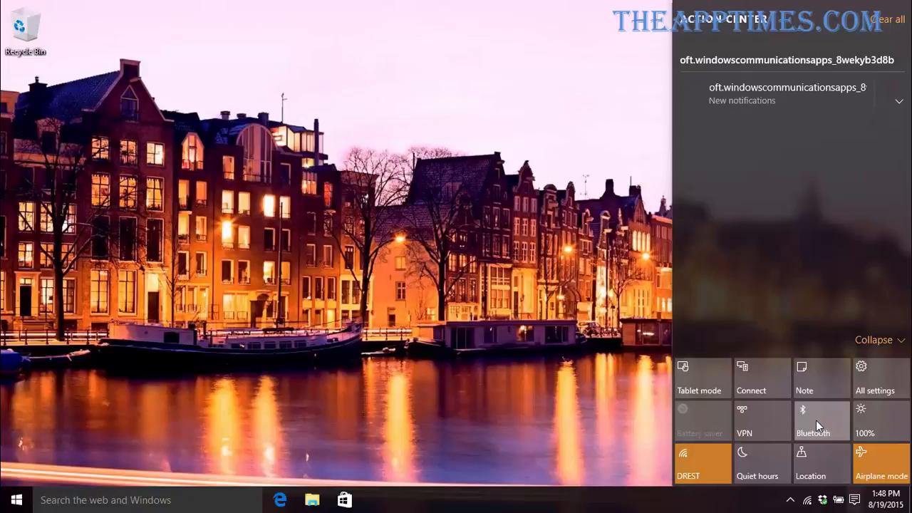
left_click(821, 421)
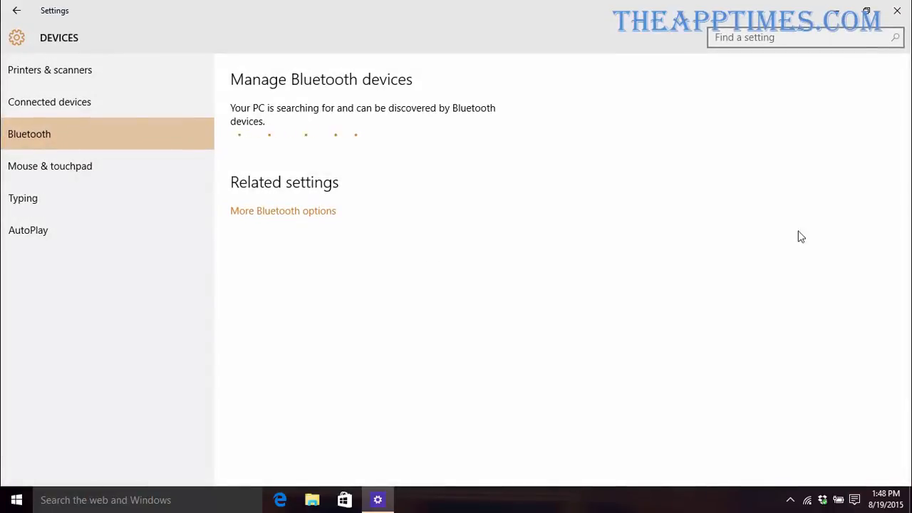
left_click(898, 12)
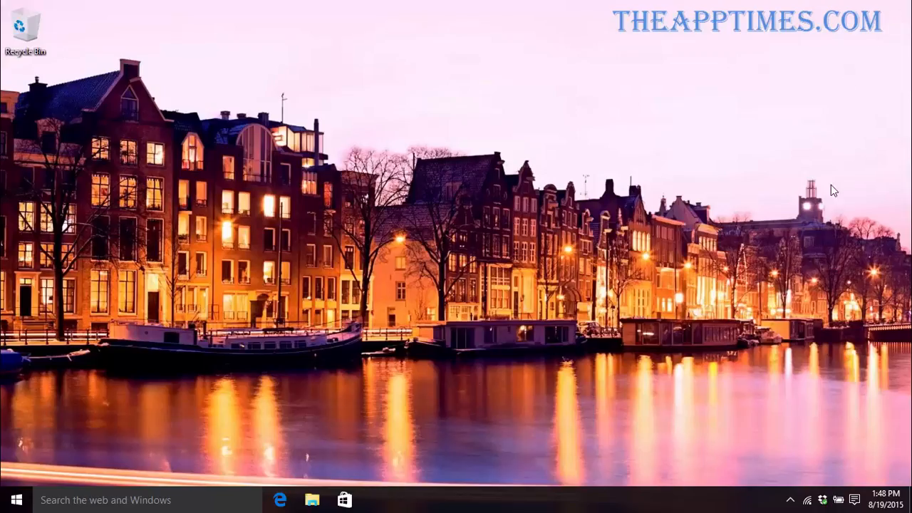
left_click(838, 499)
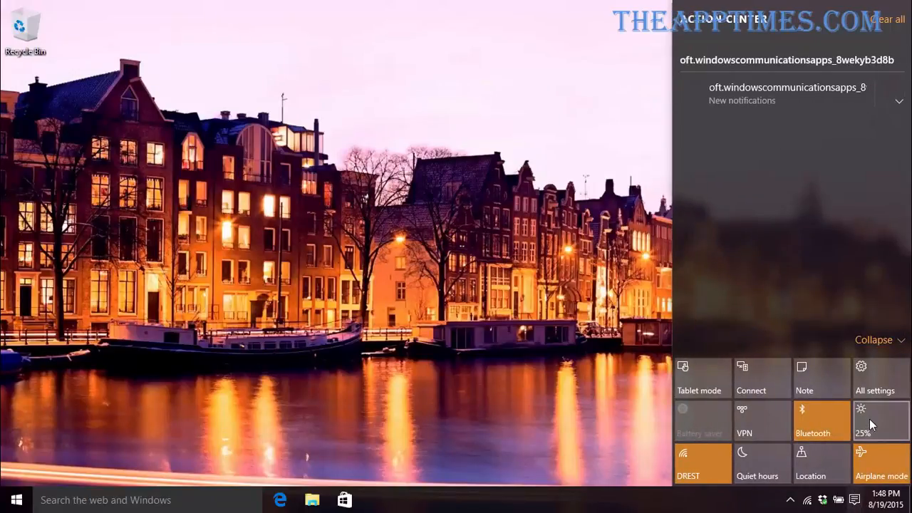
left_click(881, 421)
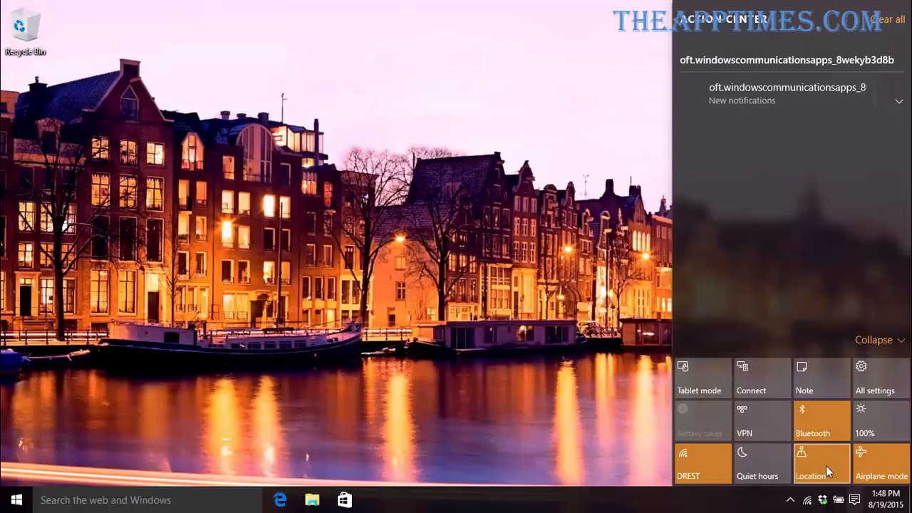
left_click(872, 340)
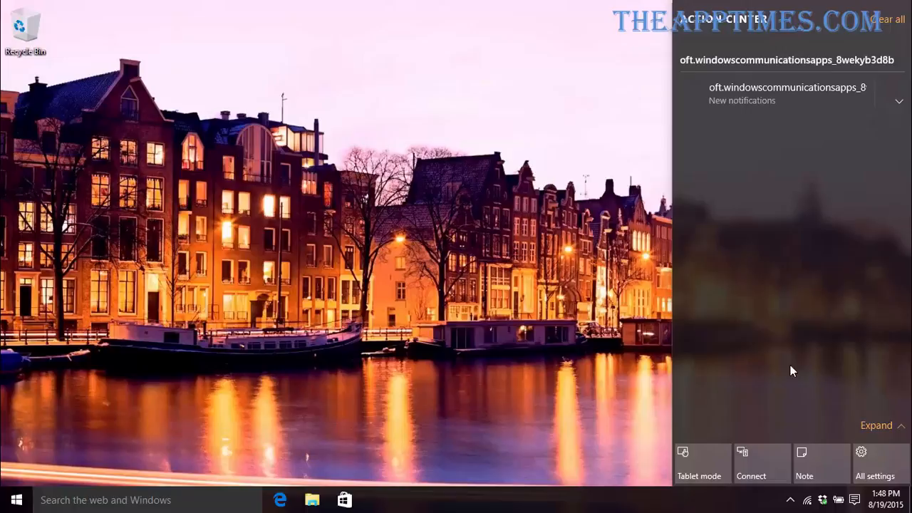
Step: Reach System's Notifications & actions page and bring up the Action Center beside it
left_click(875, 464)
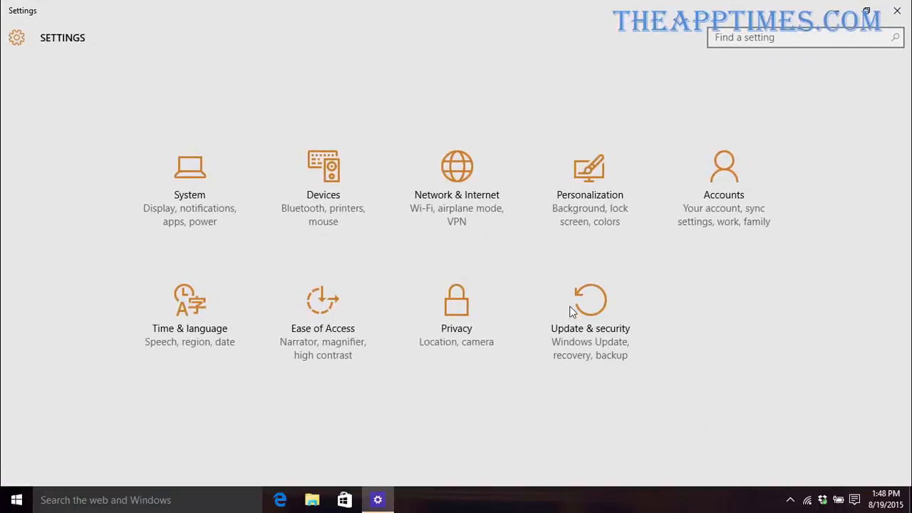
left_click(189, 179)
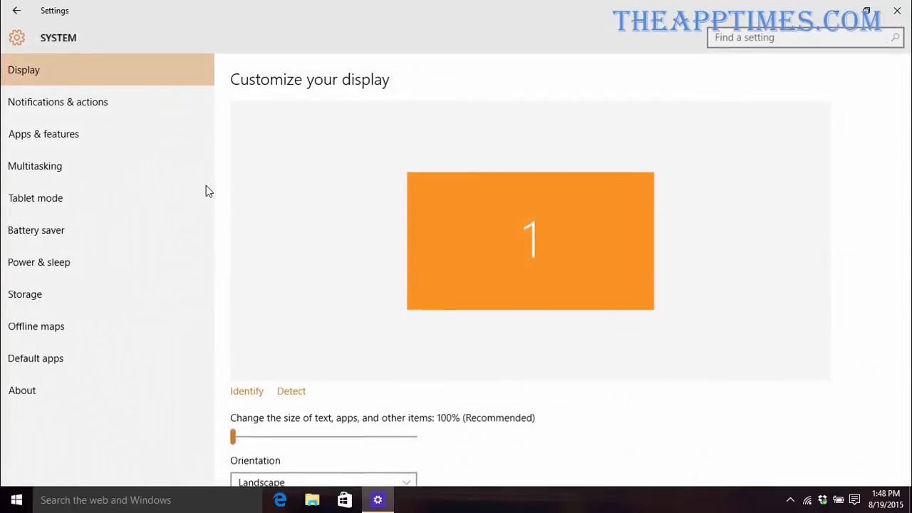
mouse_move(149, 107)
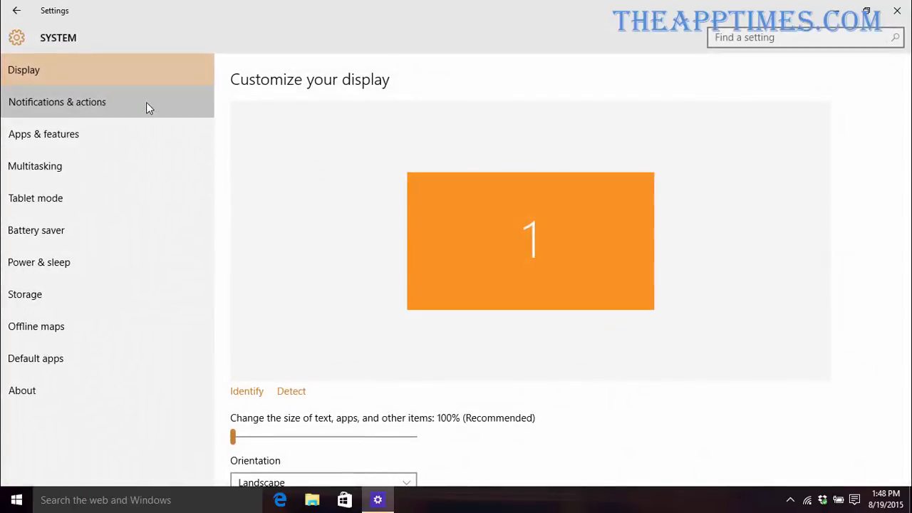
left_click(57, 102)
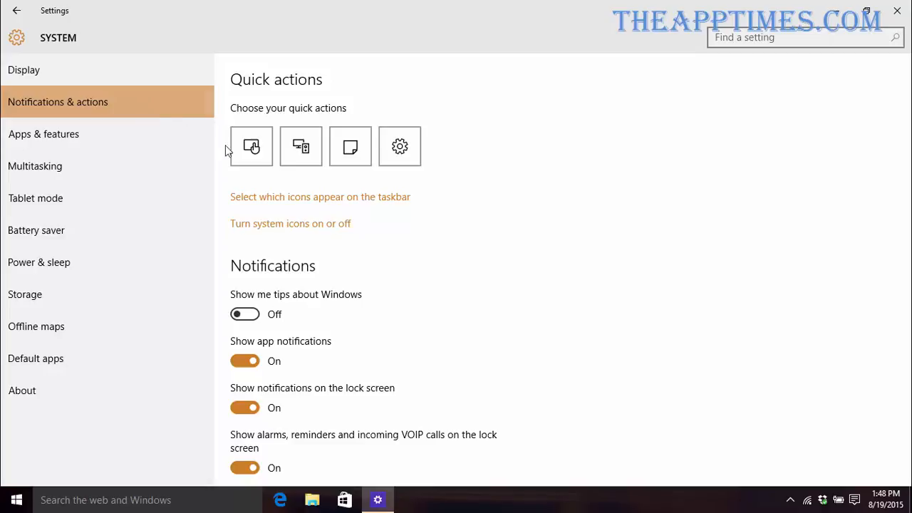
left_click(856, 499)
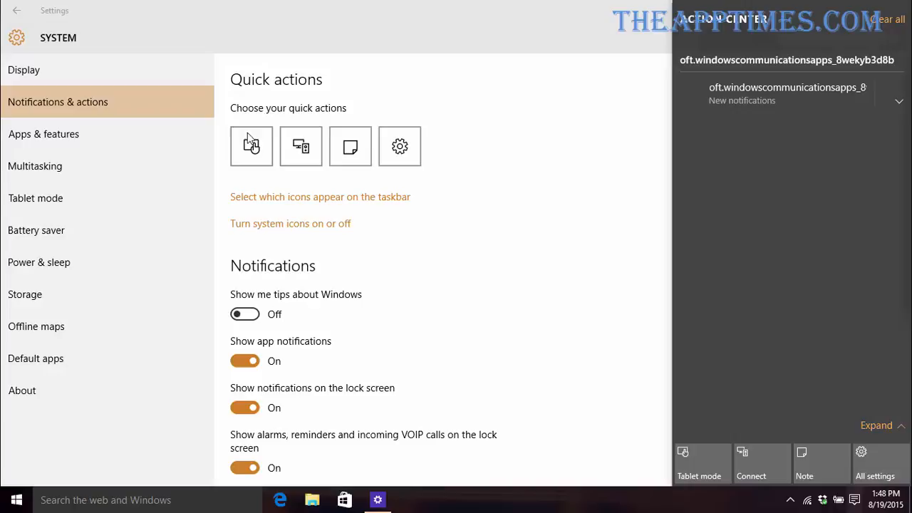
mouse_move(326, 165)
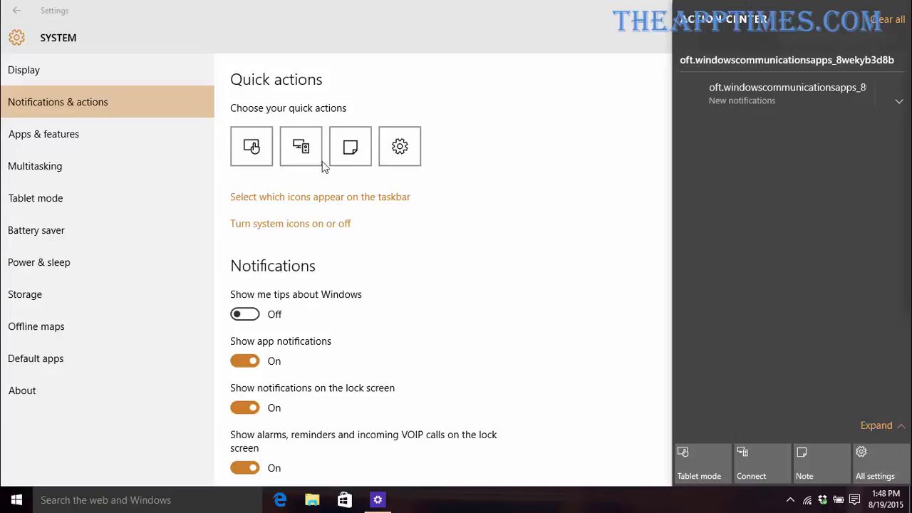
Step: Replace Connect with Quiet hours as the second quick action, then dismiss Settings
left_click(301, 146)
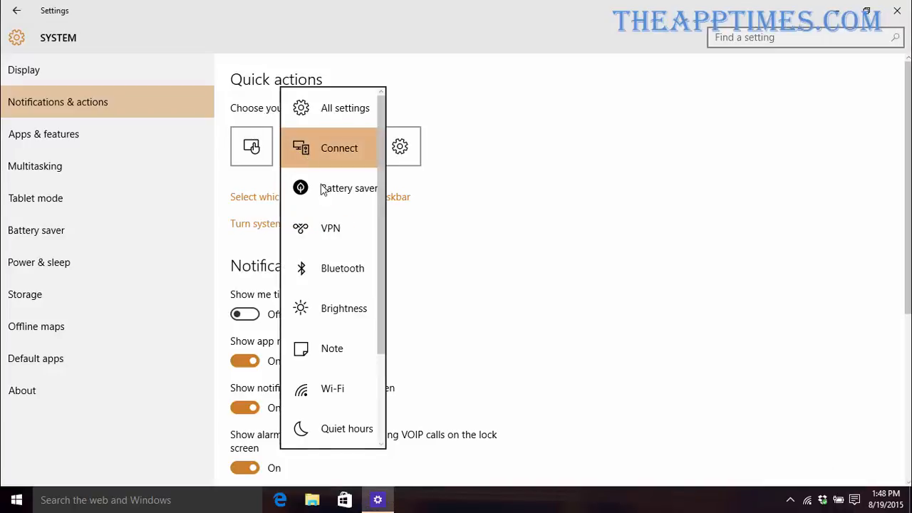
mouse_move(336, 427)
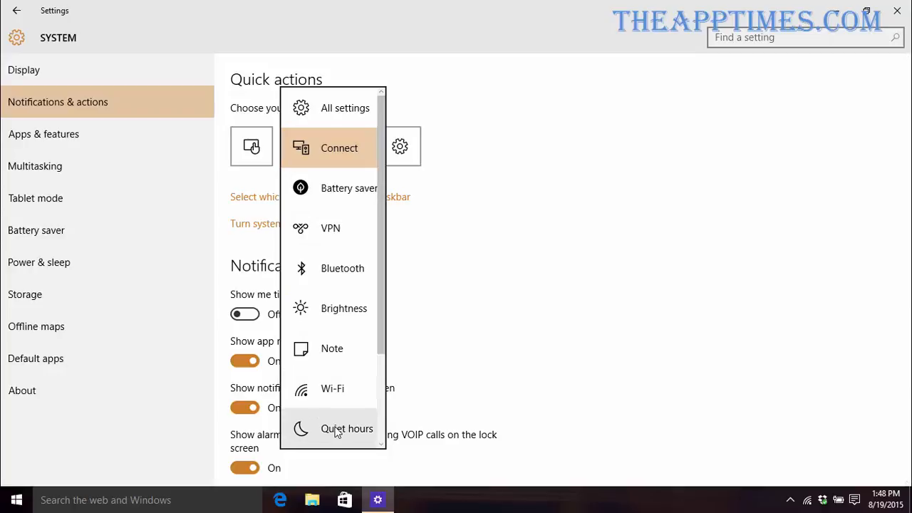
left_click(348, 428)
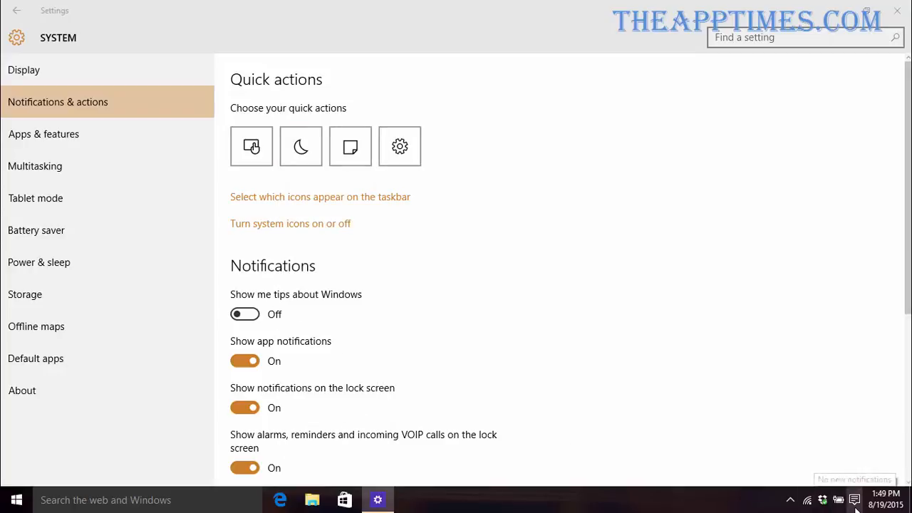
left_click(855, 499)
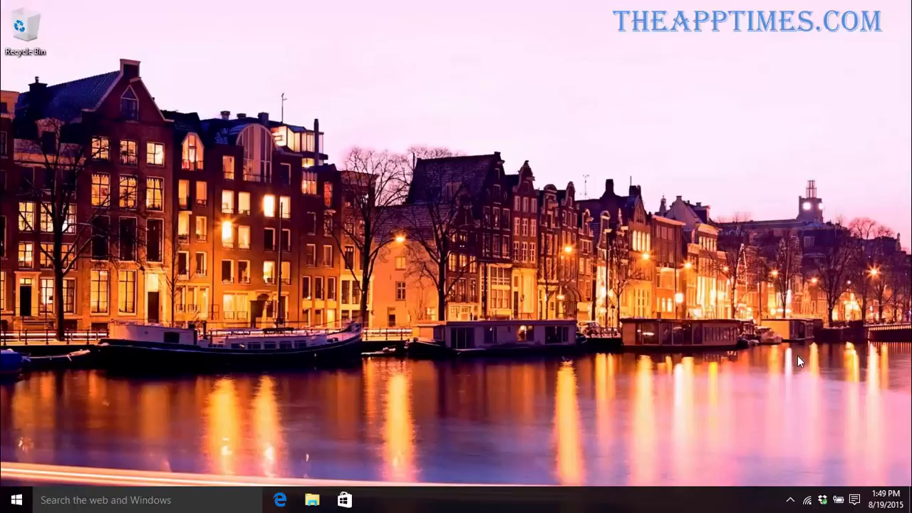
Step: Confirm the Quiet hours tile and Mail notification in Action Center, then return to Settings via Start
left_click(857, 499)
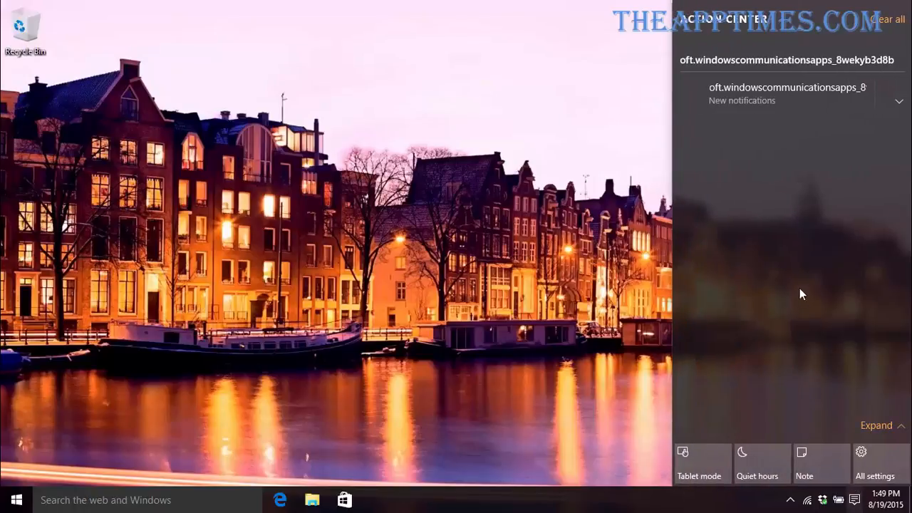
mouse_move(779, 128)
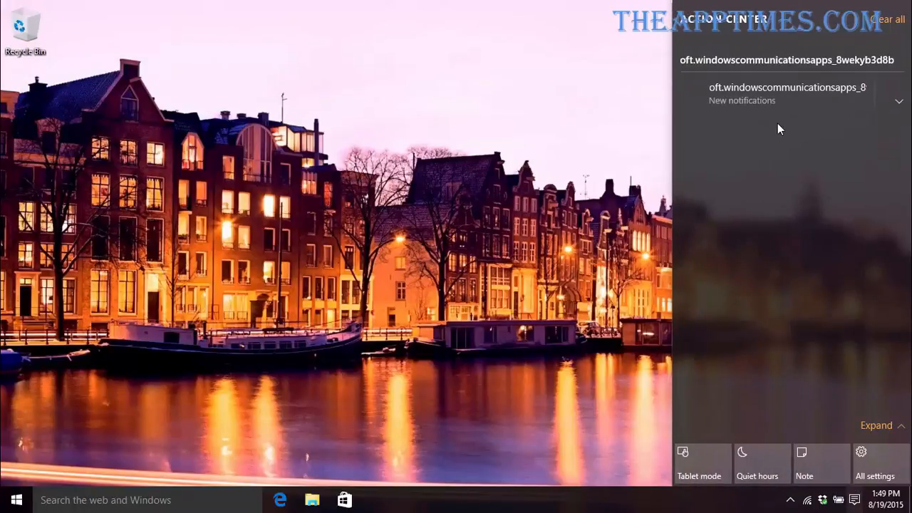
mouse_move(704, 132)
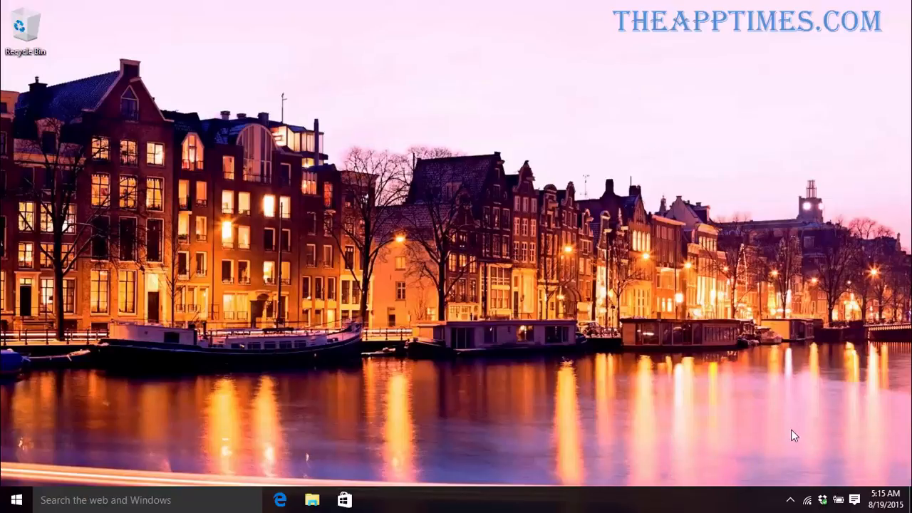
left_click(852, 499)
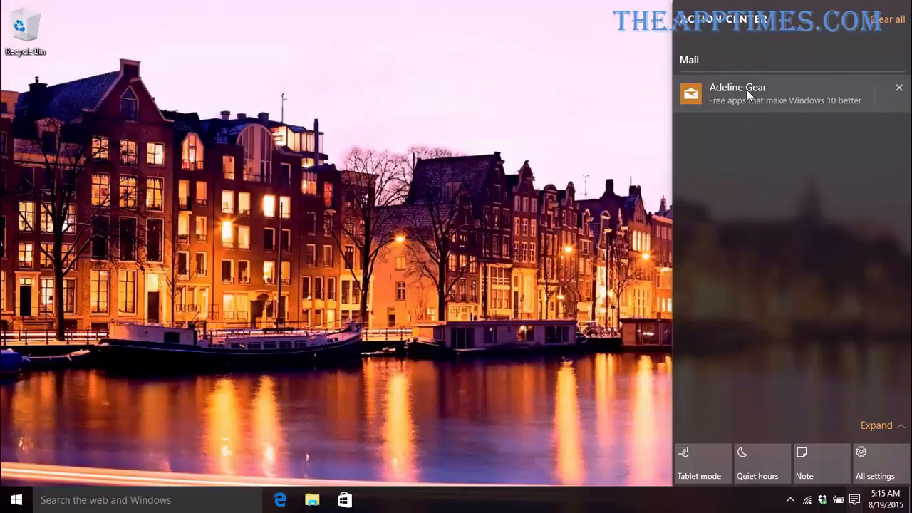
mouse_move(640, 117)
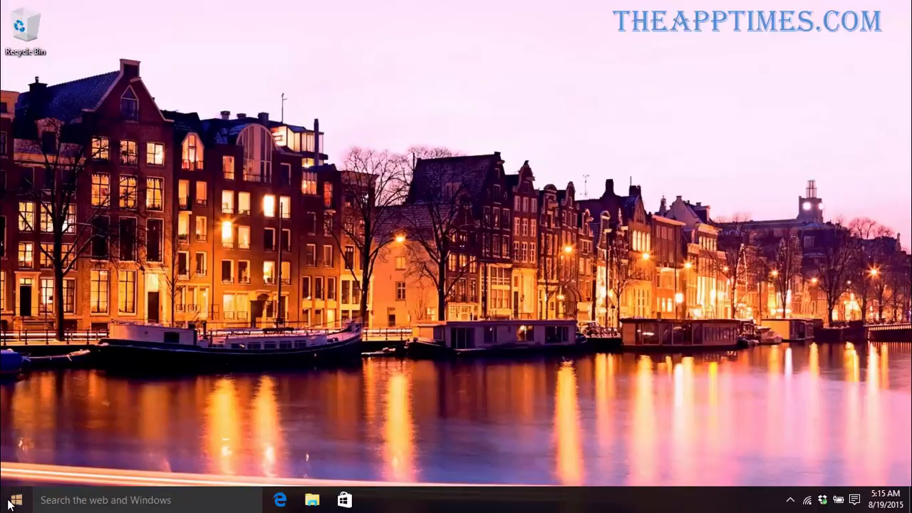
left_click(10, 499)
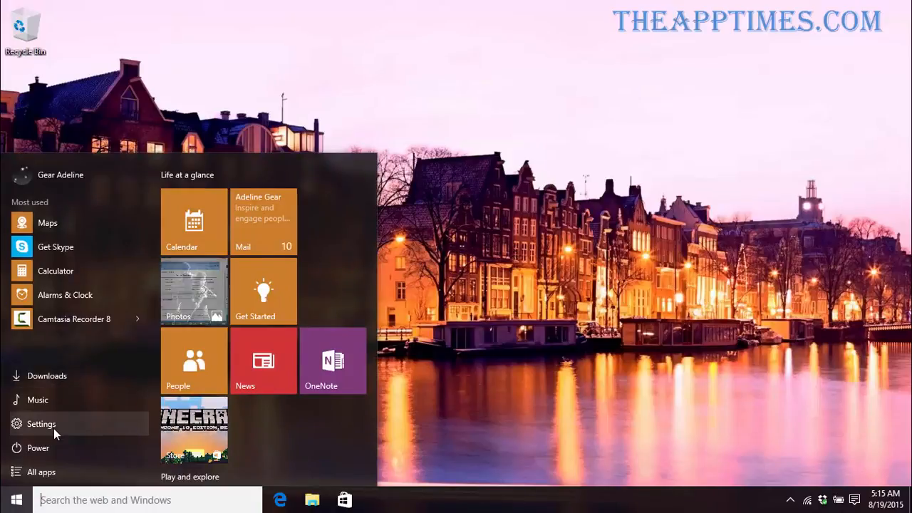
left_click(40, 423)
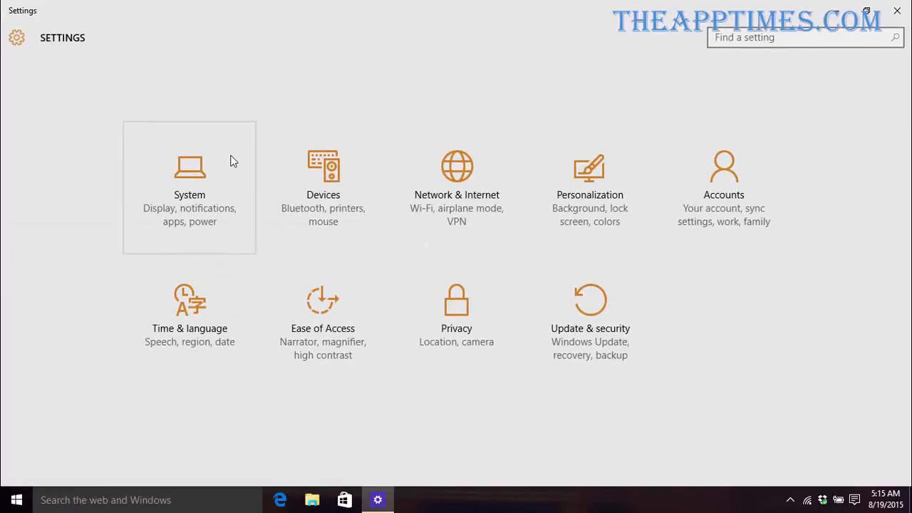
Step: Bring up 'Show notifications from these apps' under System's Notifications & actions
left_click(190, 188)
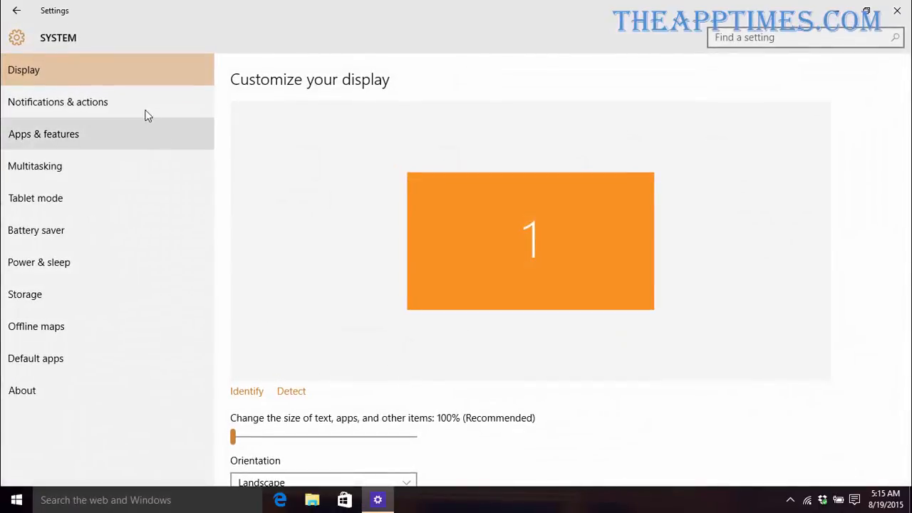
left_click(57, 101)
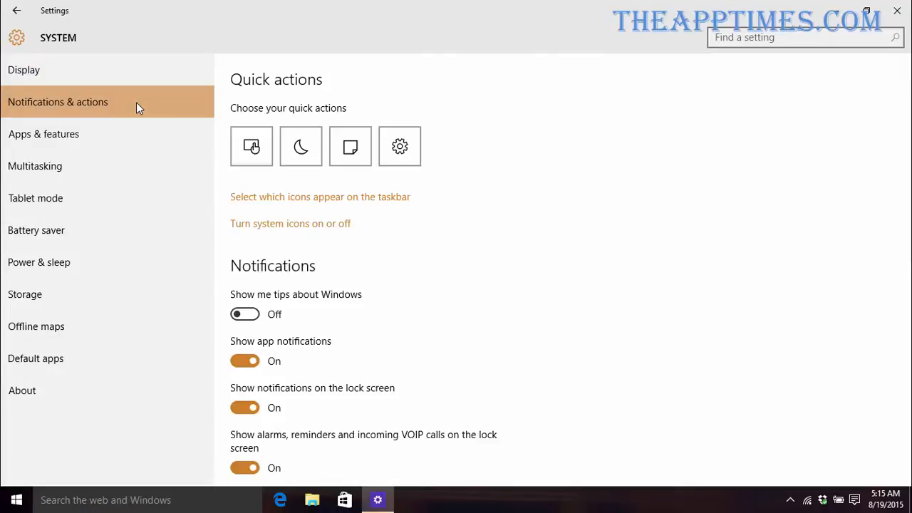
scroll("down", 3)
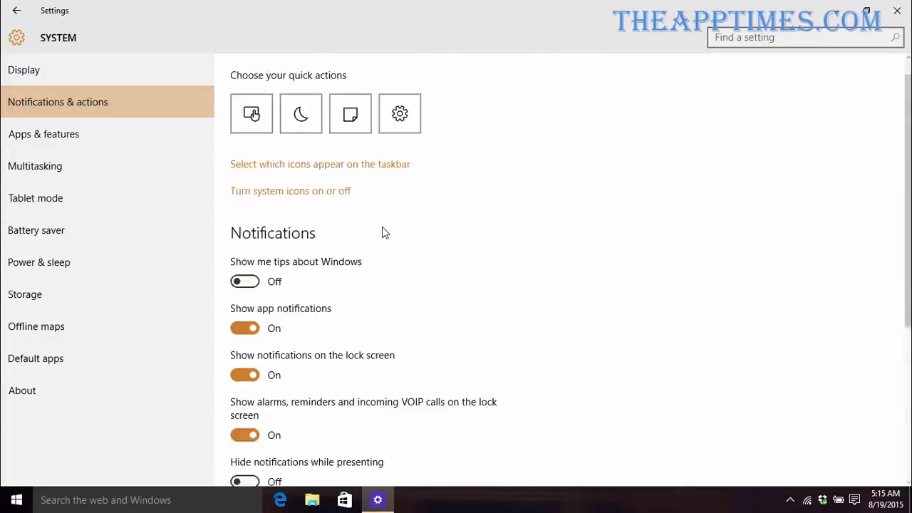
scroll("down", 3)
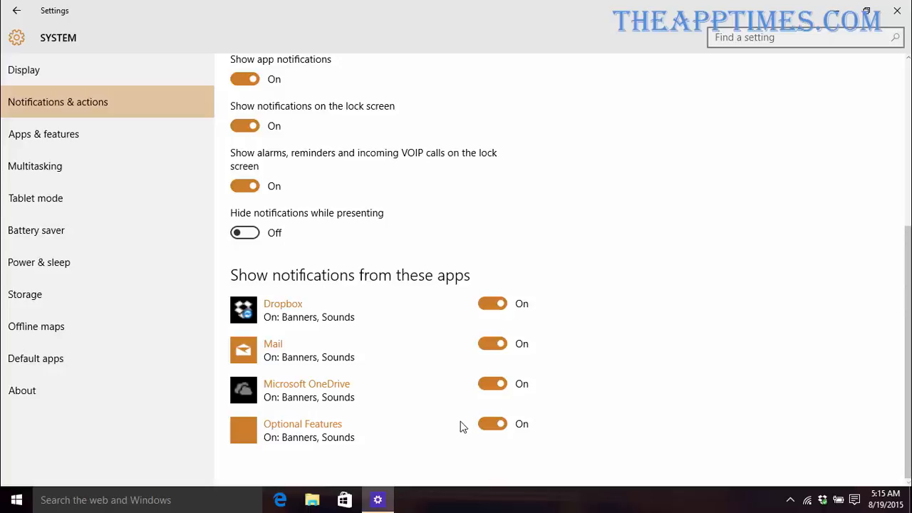
mouse_move(559, 421)
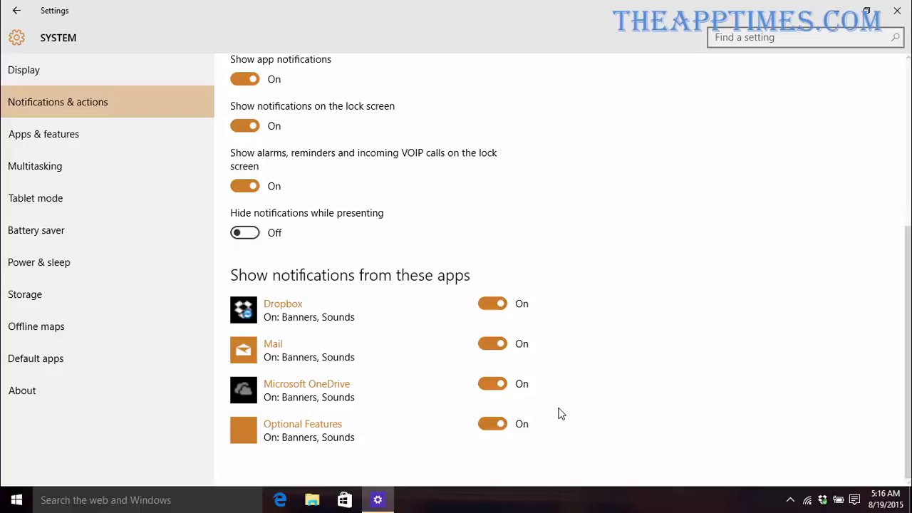
Step: Switch off notifications for Microsoft OneDrive and Dropbox
left_click(493, 383)
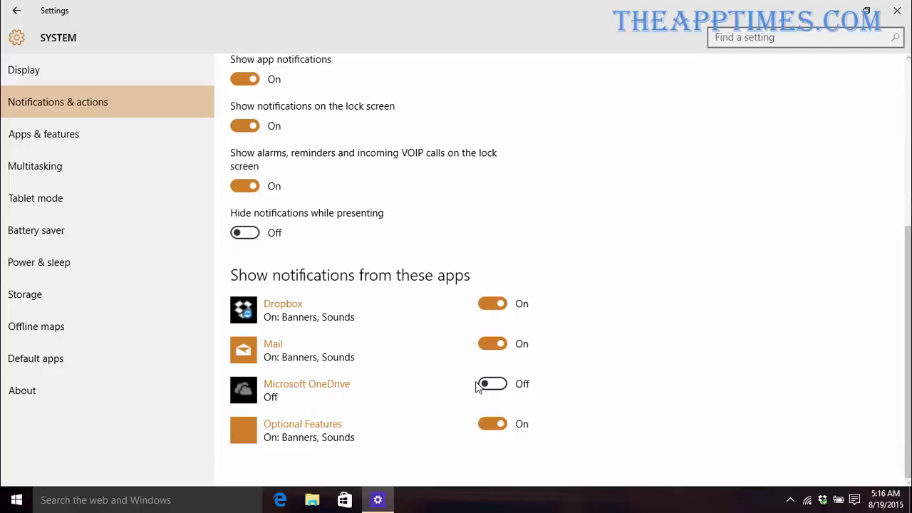
left_click(493, 302)
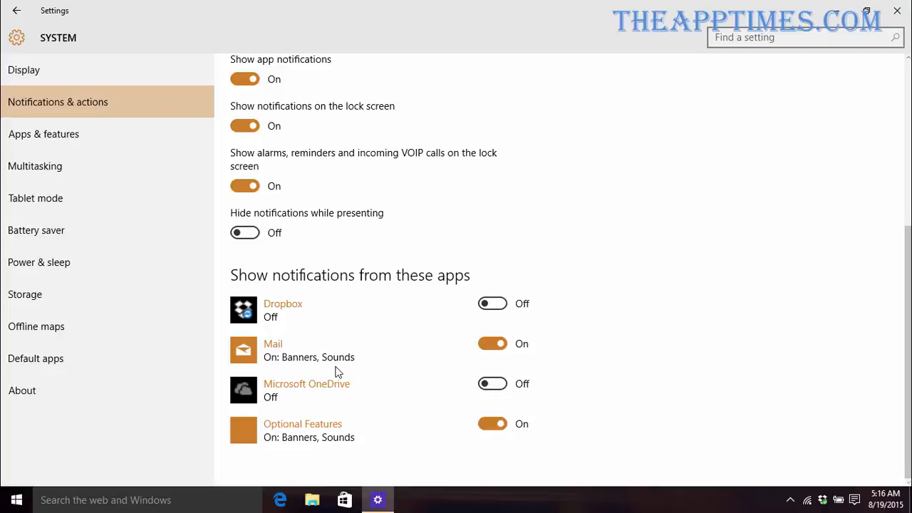
mouse_move(679, 105)
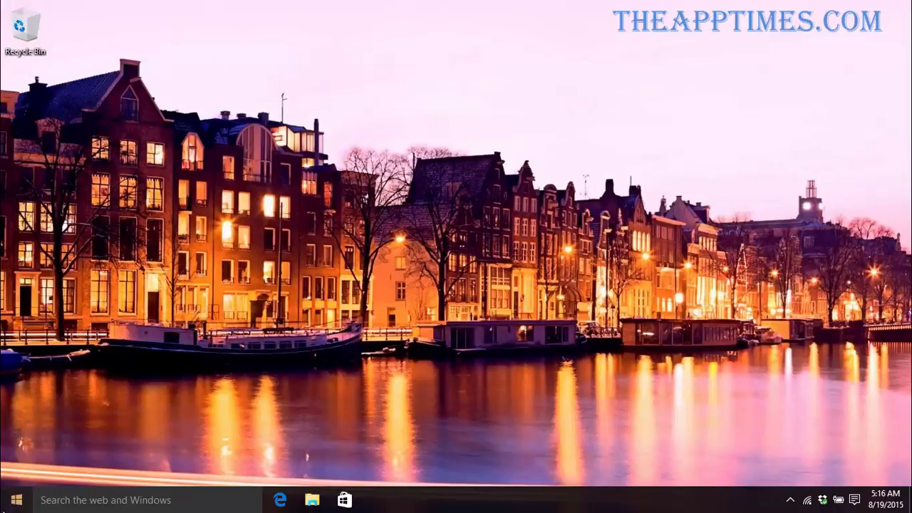
Step: Launch Mail from Start and bring up its Options pane for the Live account
left_click(16, 499)
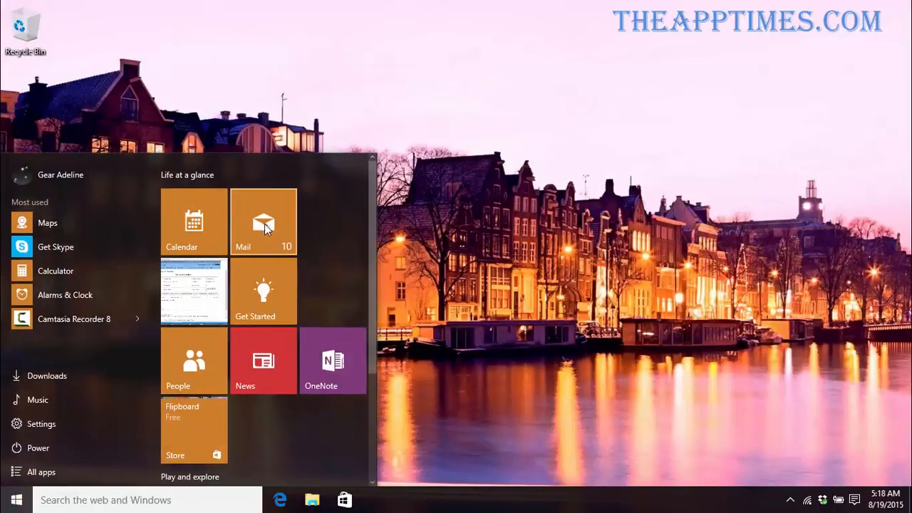
left_click(263, 223)
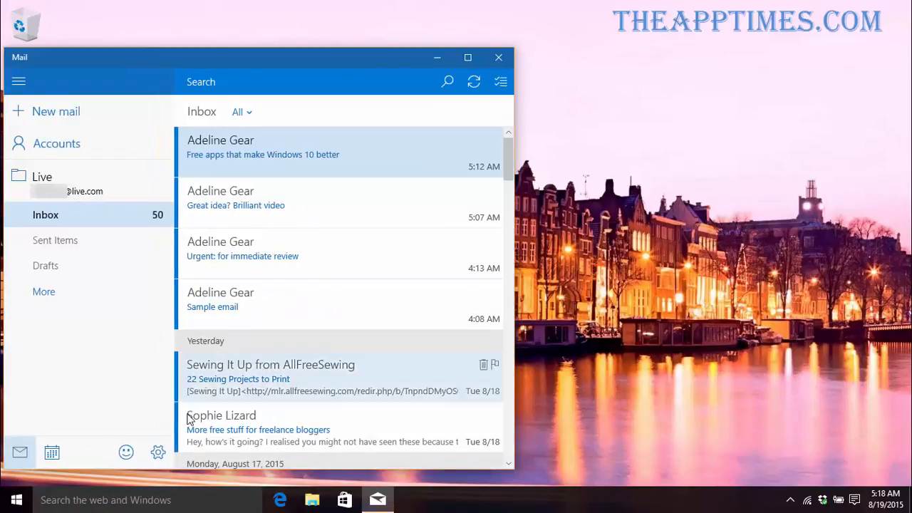
left_click(157, 452)
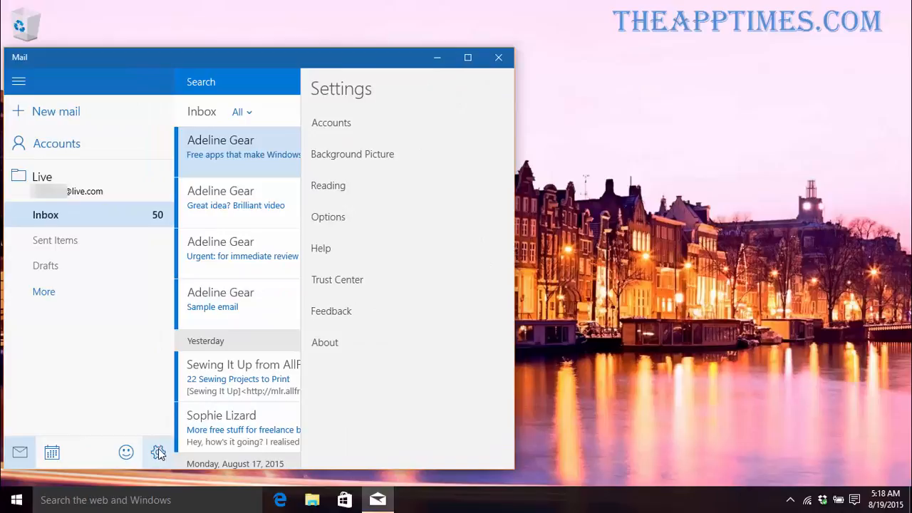
left_click(328, 217)
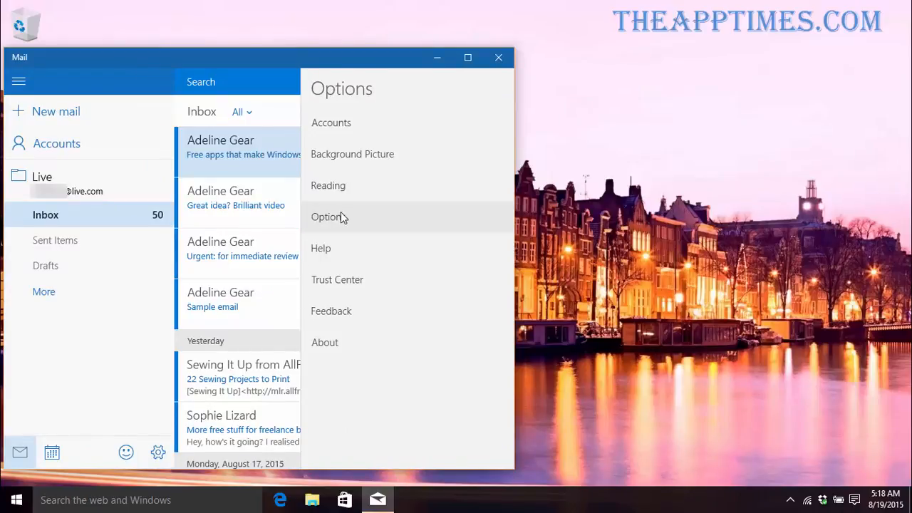
left_click(328, 217)
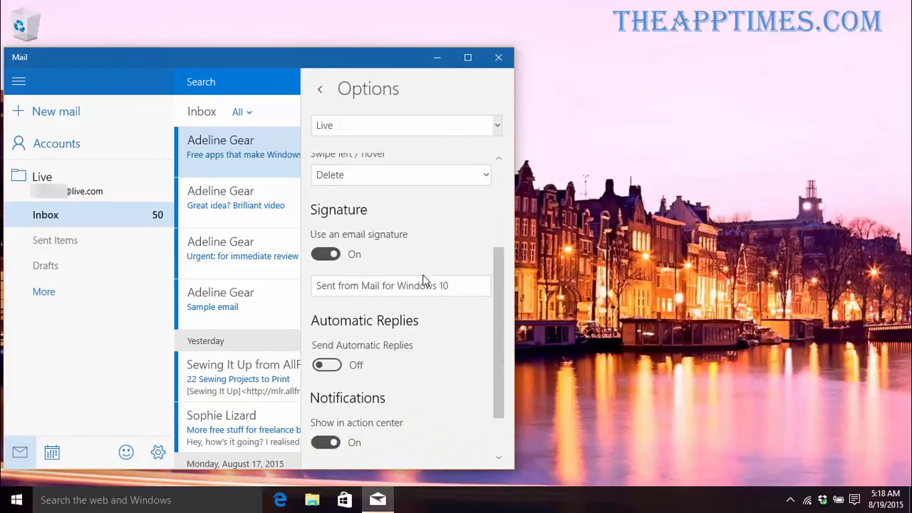
Step: Enable 'Show a notification banner' for the Live account under Notifications
scroll("down", 3)
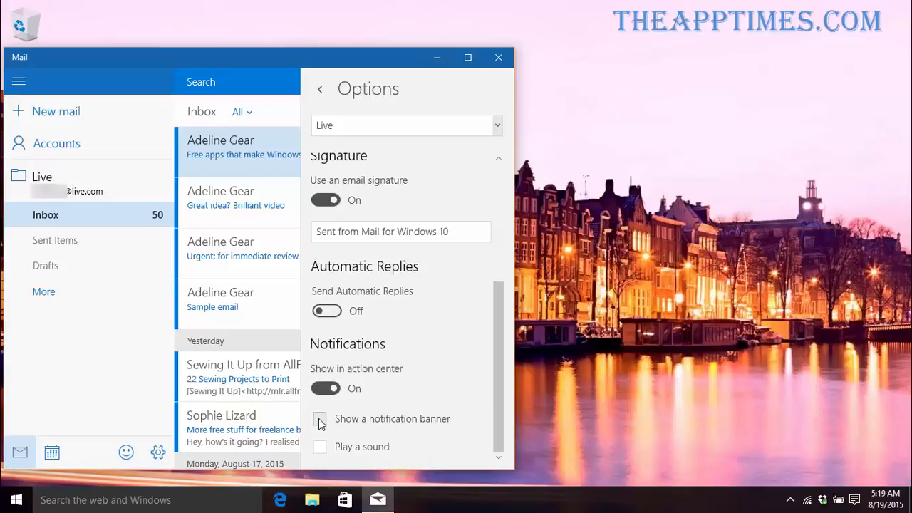
left_click(319, 419)
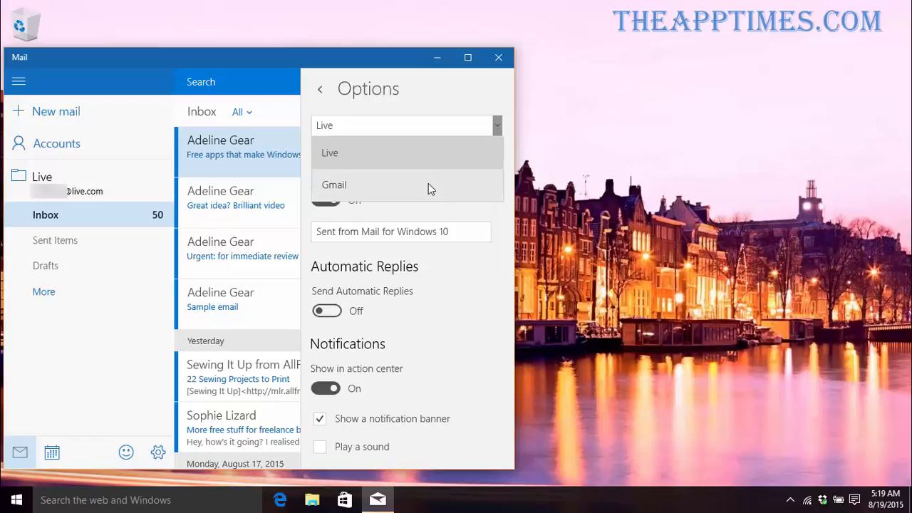
Step: Enable 'Play a sound' for the Gmail account, then close Mail
left_click(334, 185)
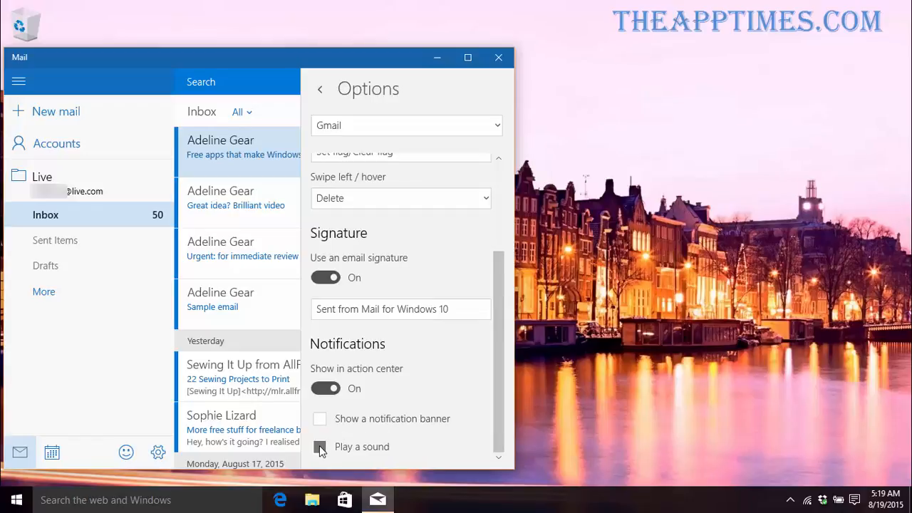
left_click(319, 447)
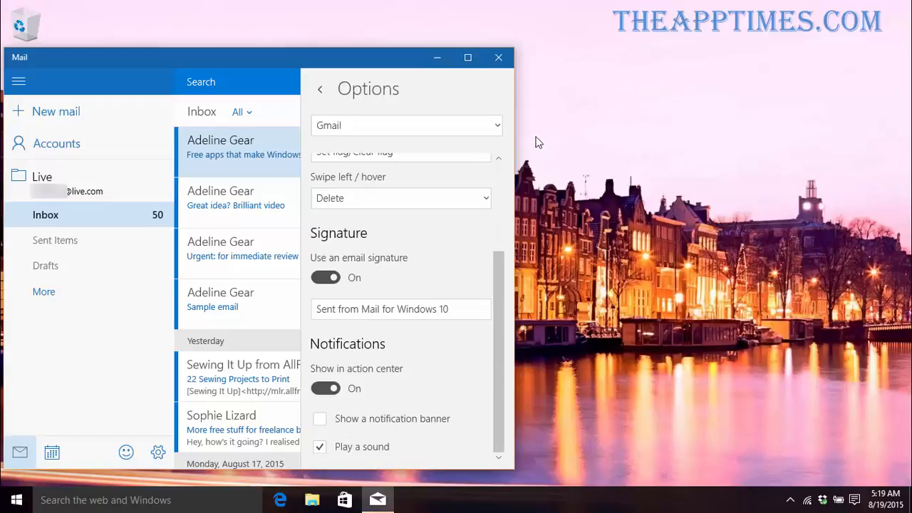
left_click(499, 57)
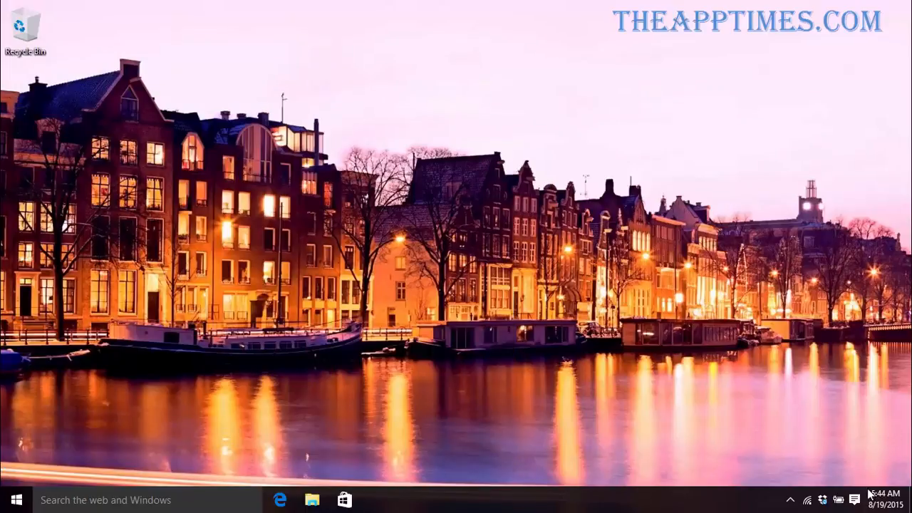
Step: Clear all notifications from the Action Center
left_click(855, 499)
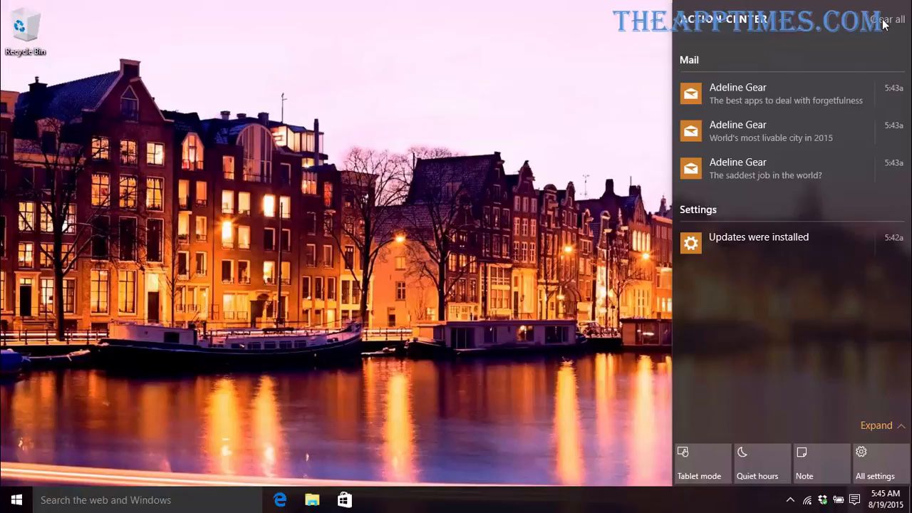
left_click(886, 20)
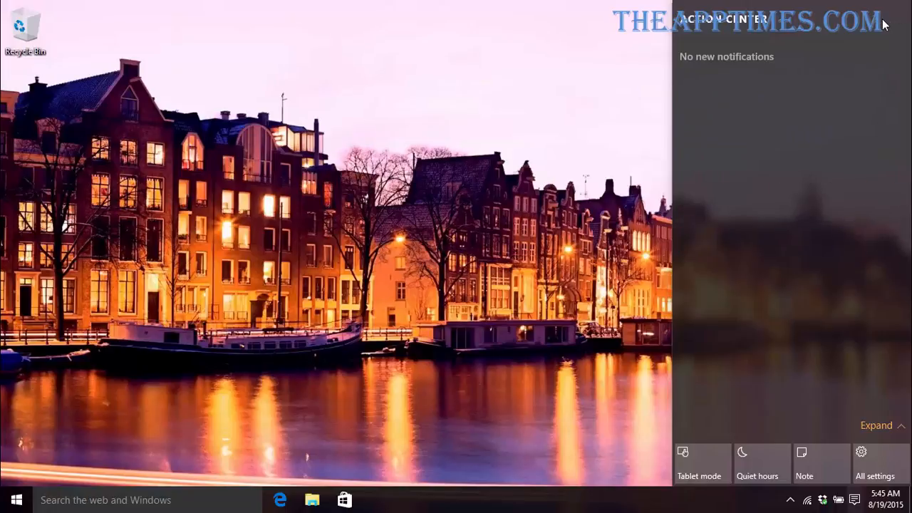
mouse_move(629, 61)
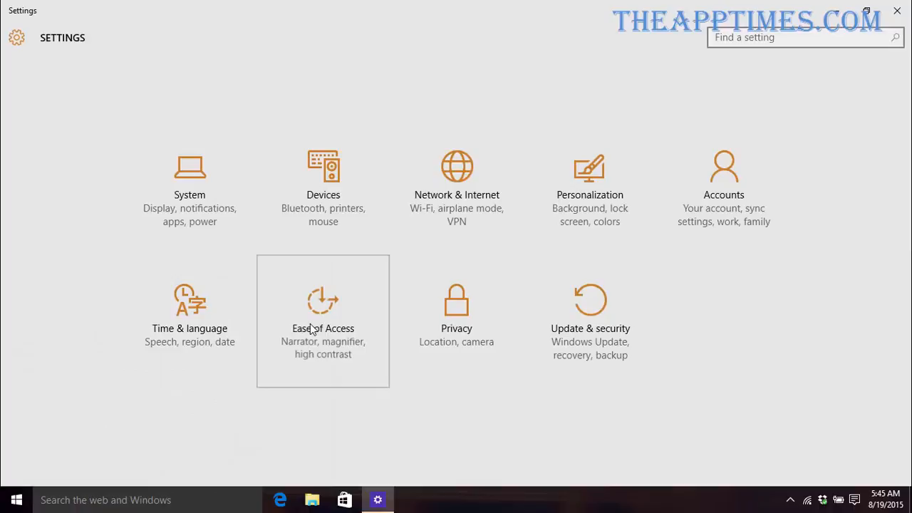
Step: Set 'Show notifications for' to 15 seconds under Ease of Access > Other options
left_click(322, 320)
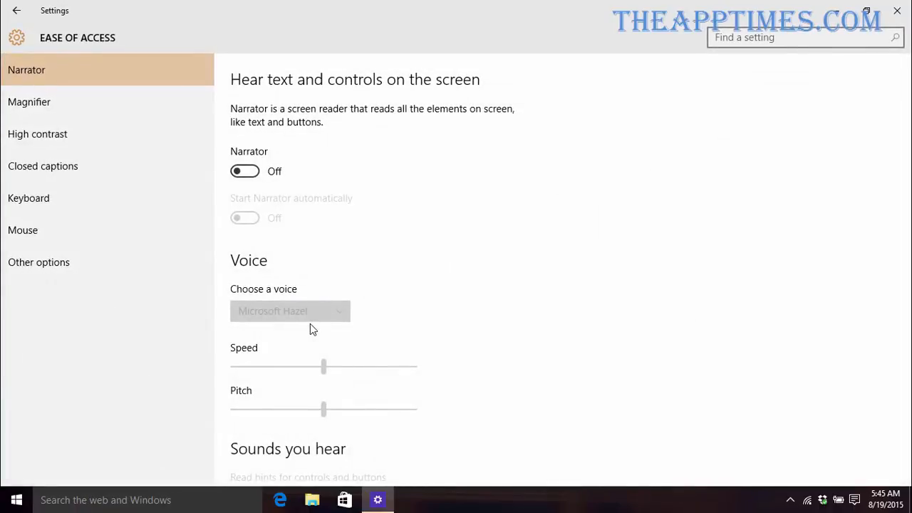
left_click(38, 262)
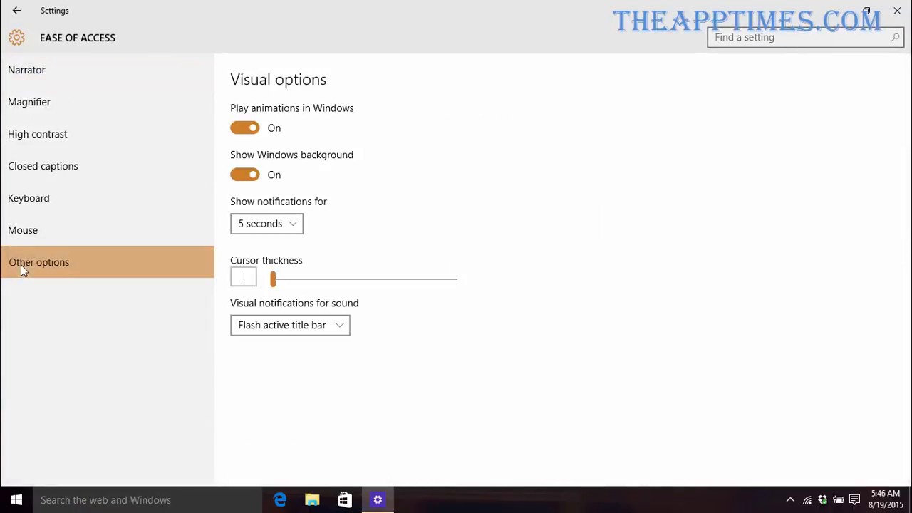
left_click(267, 223)
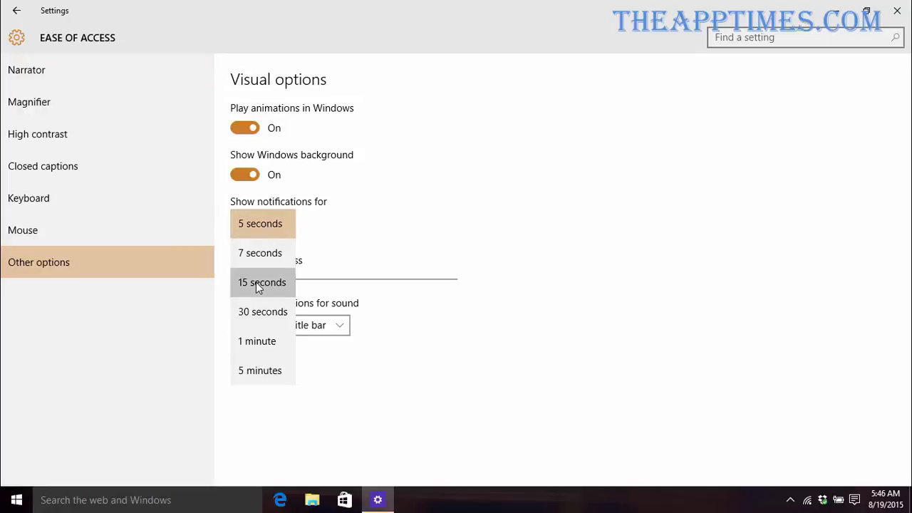
left_click(262, 282)
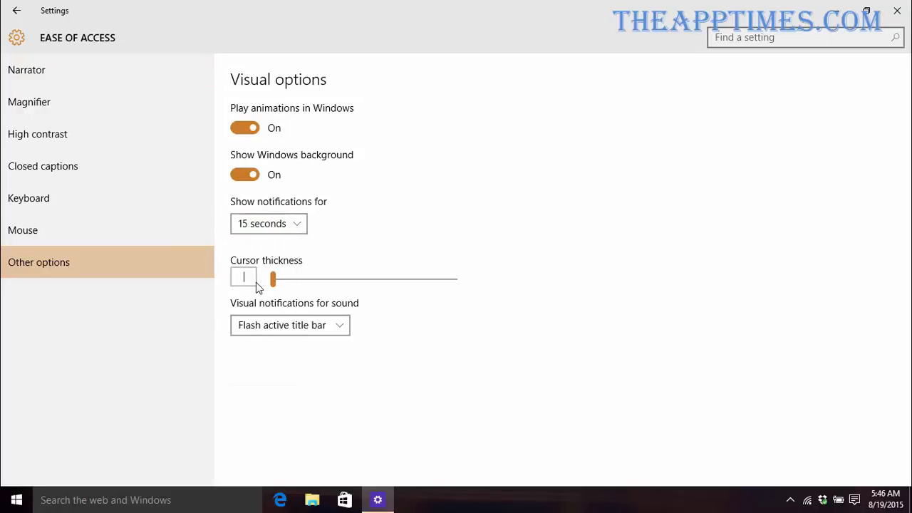
mouse_move(707, 125)
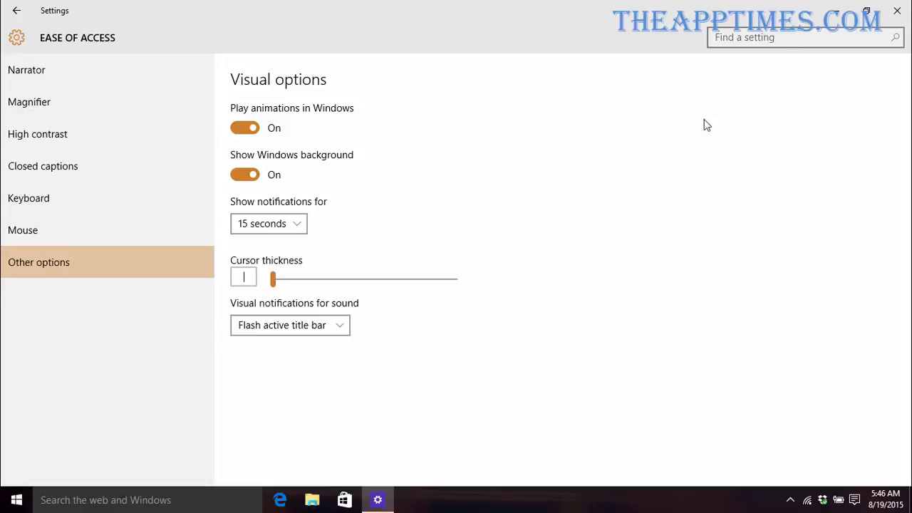